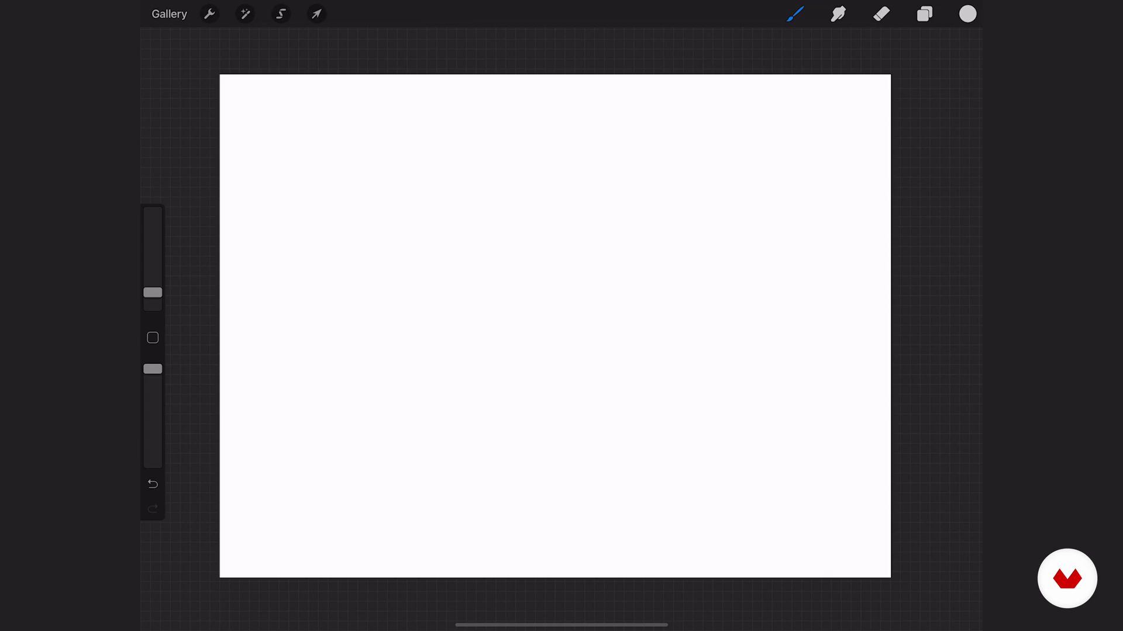
- Set the painting color to black and show Actions' Insert file, Insert photo and Add text options
click(967, 12)
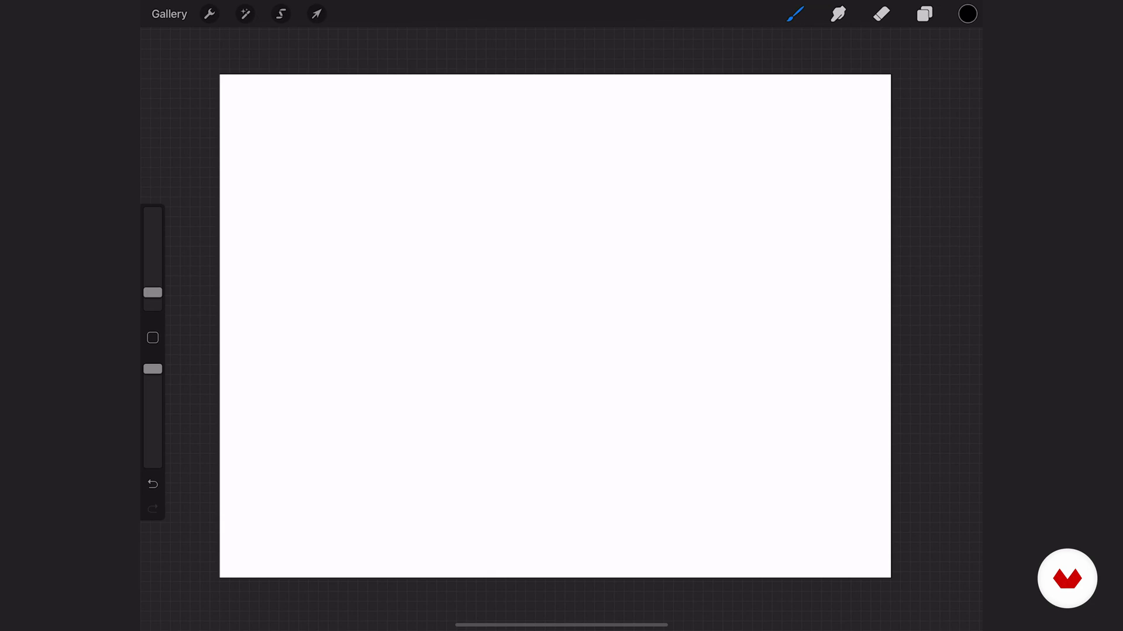
click(209, 13)
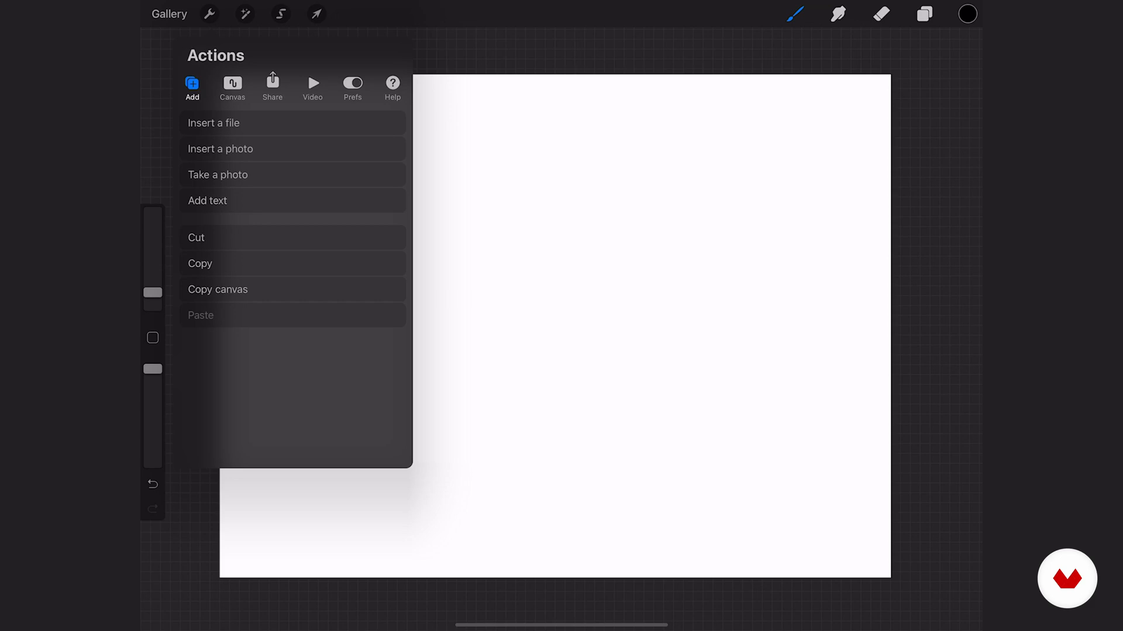
- Review the Canvas, Share, Video and Prefs tabs of Actions, then close the panel
click(232, 86)
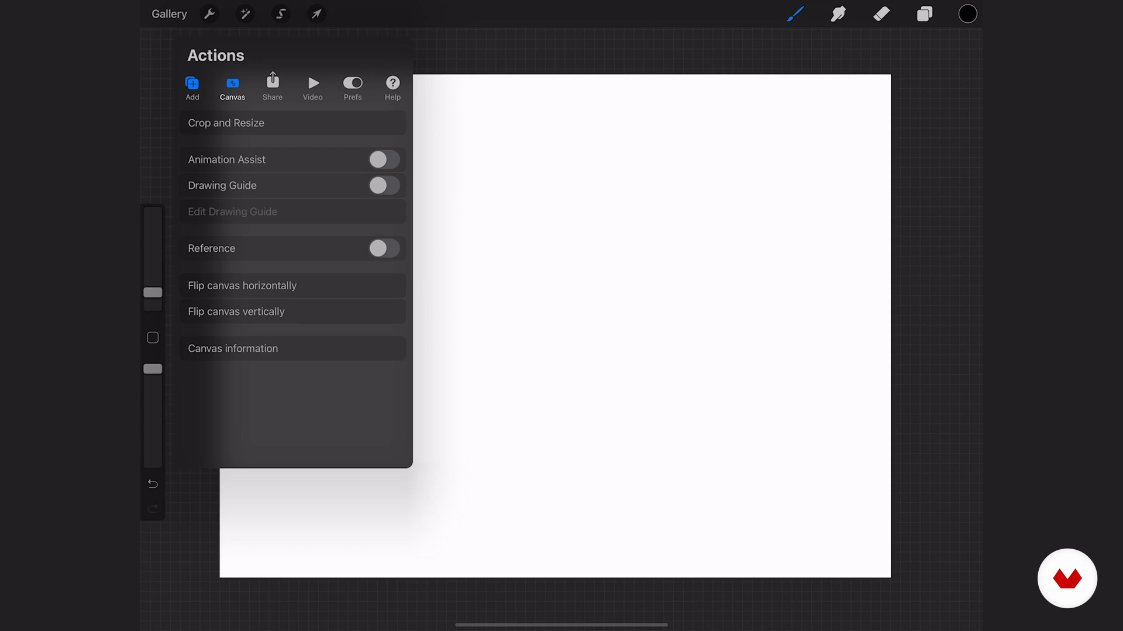
click(232, 87)
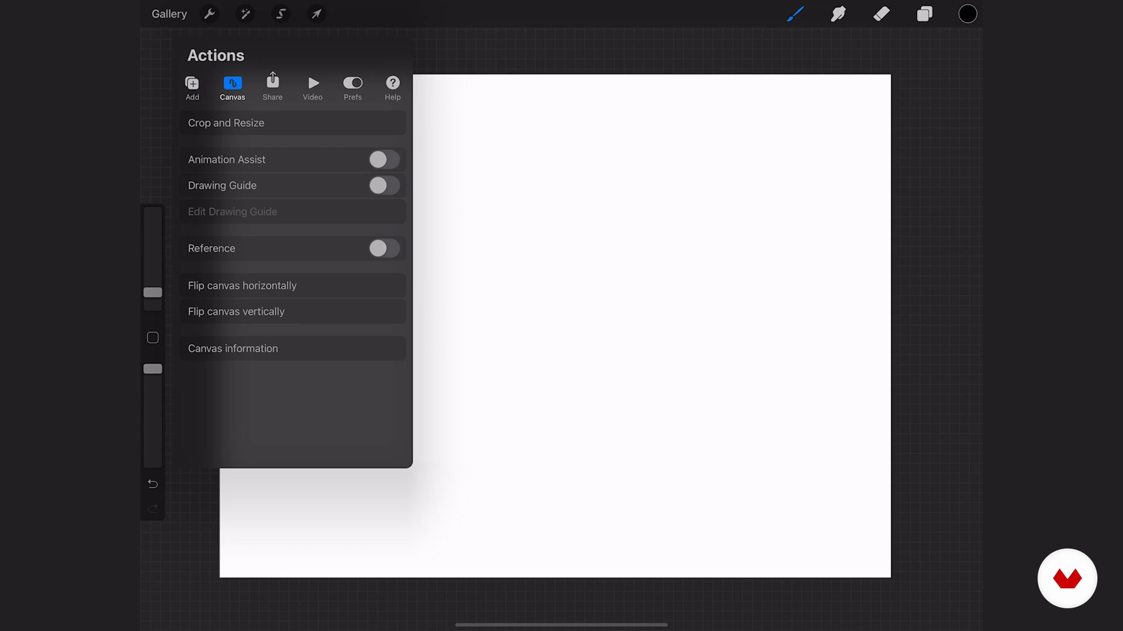
click(271, 86)
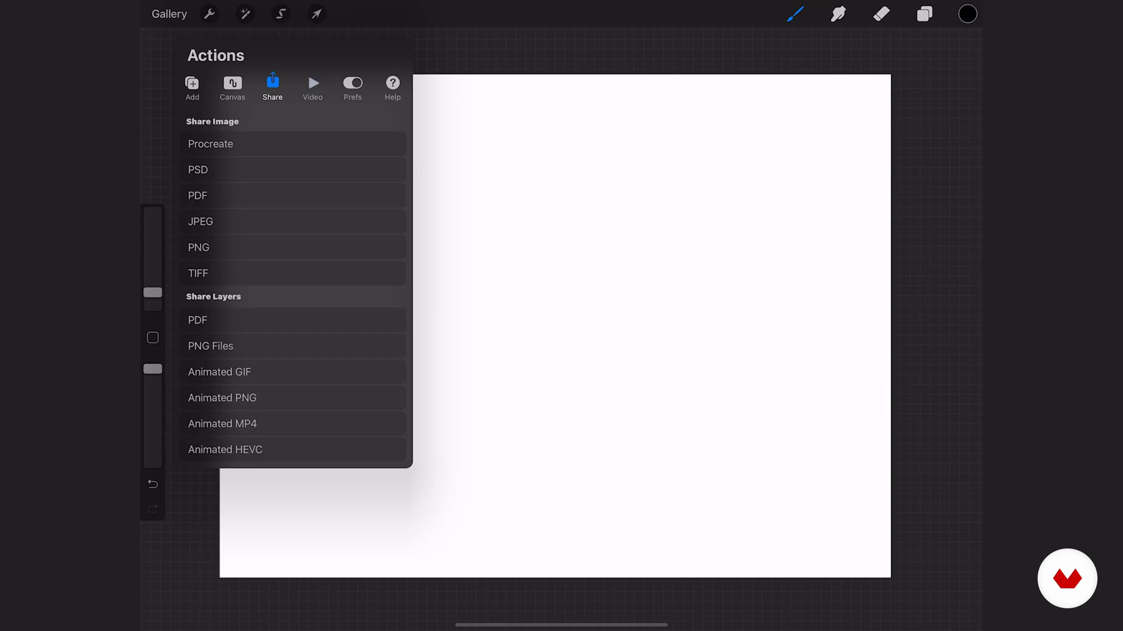
click(313, 86)
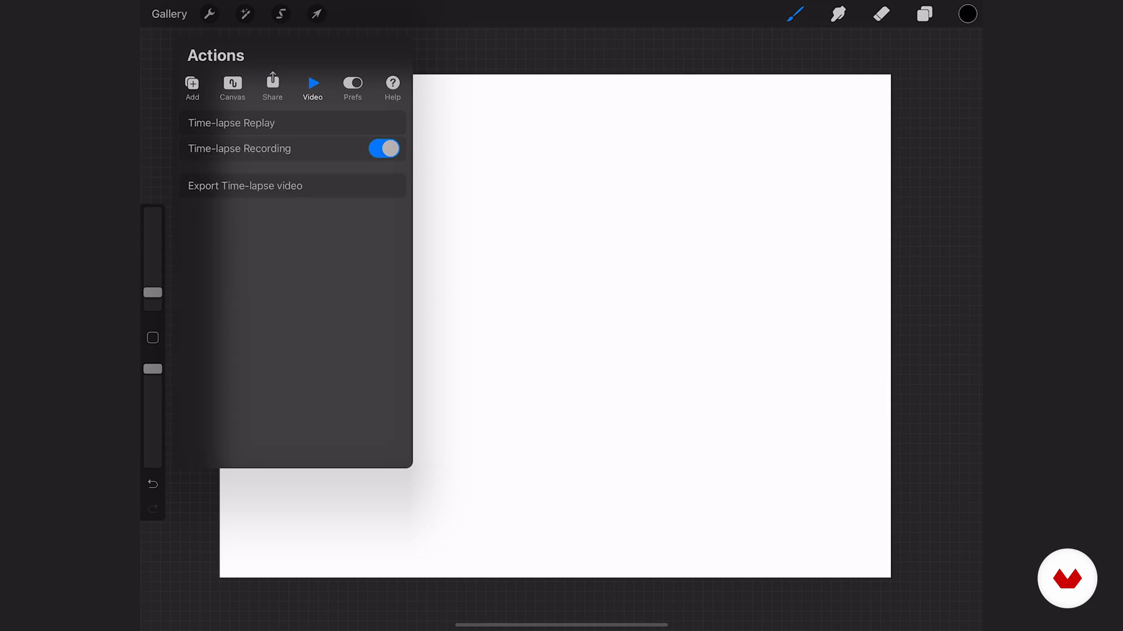
click(351, 86)
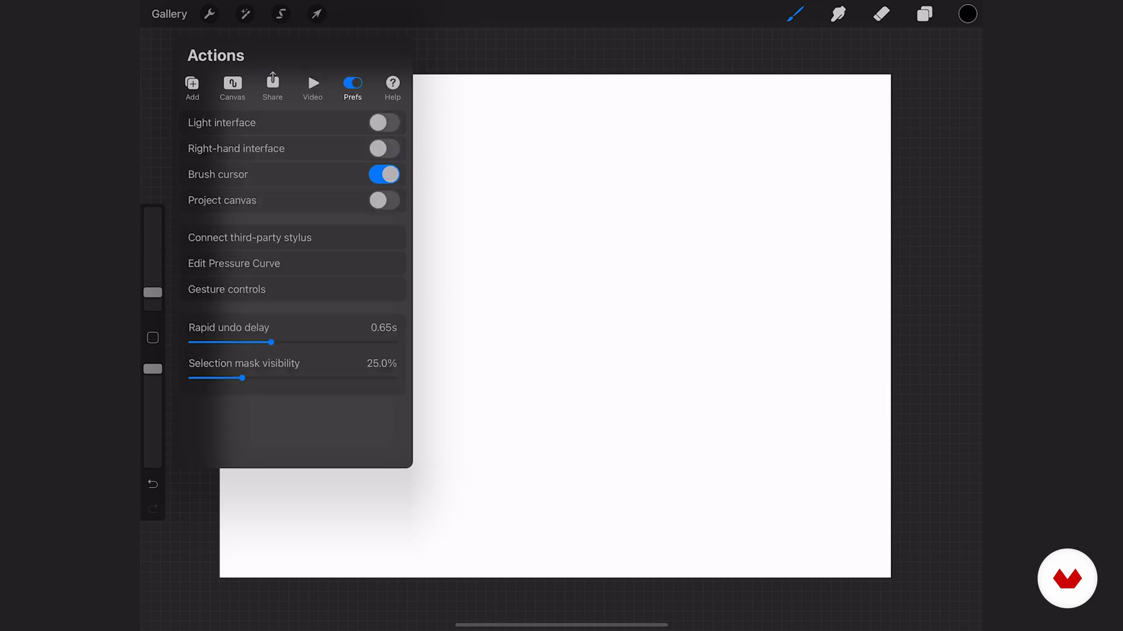
click(393, 84)
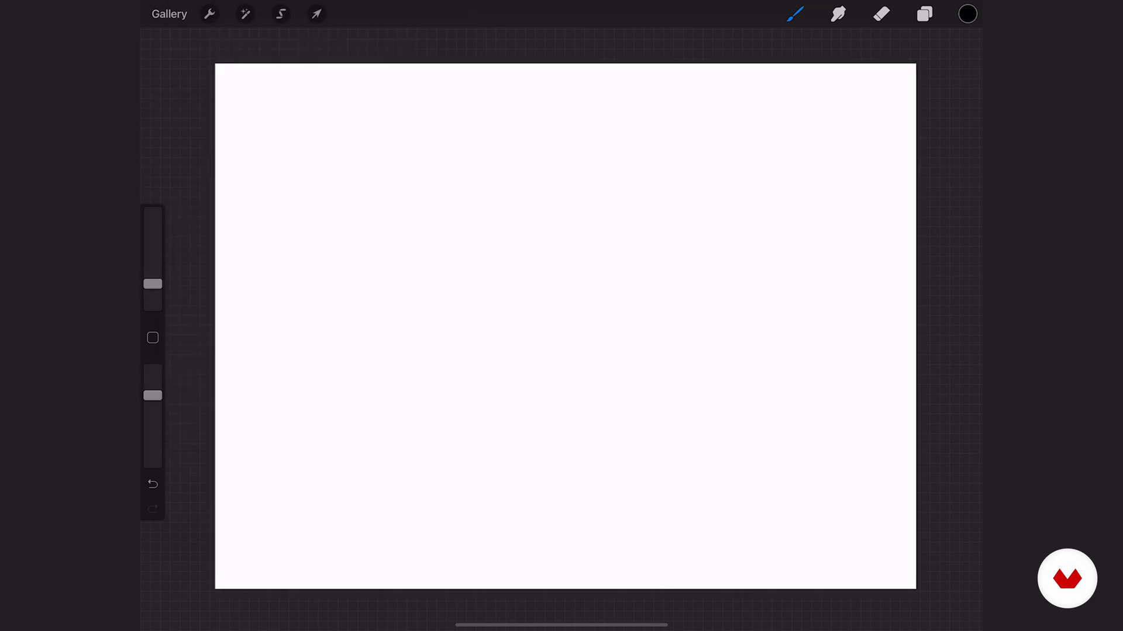
click(245, 14)
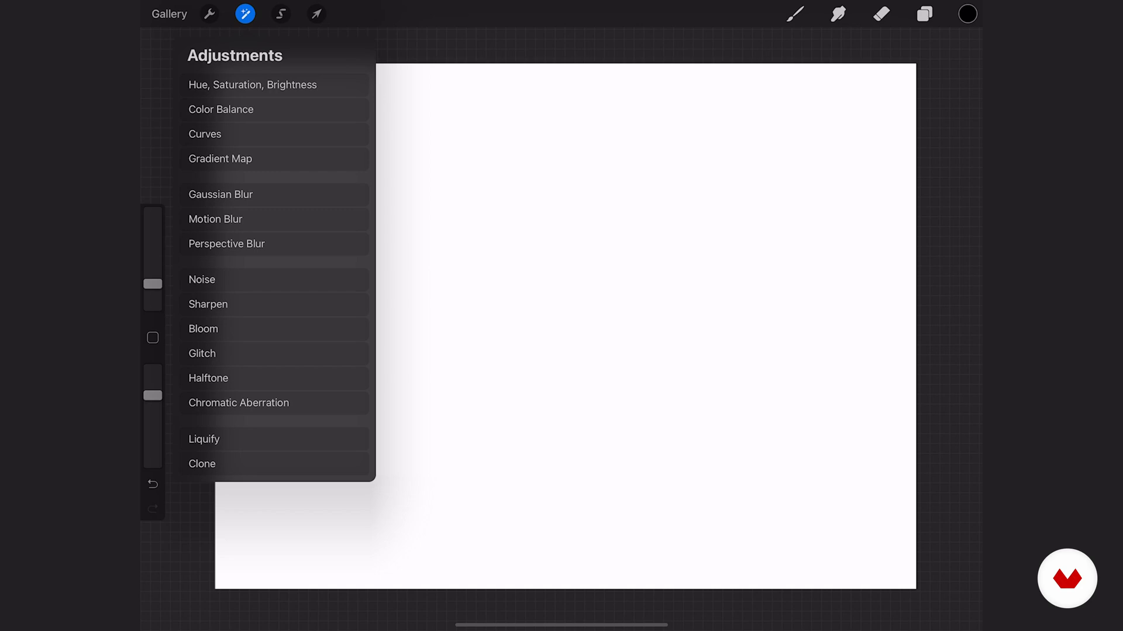
click(280, 14)
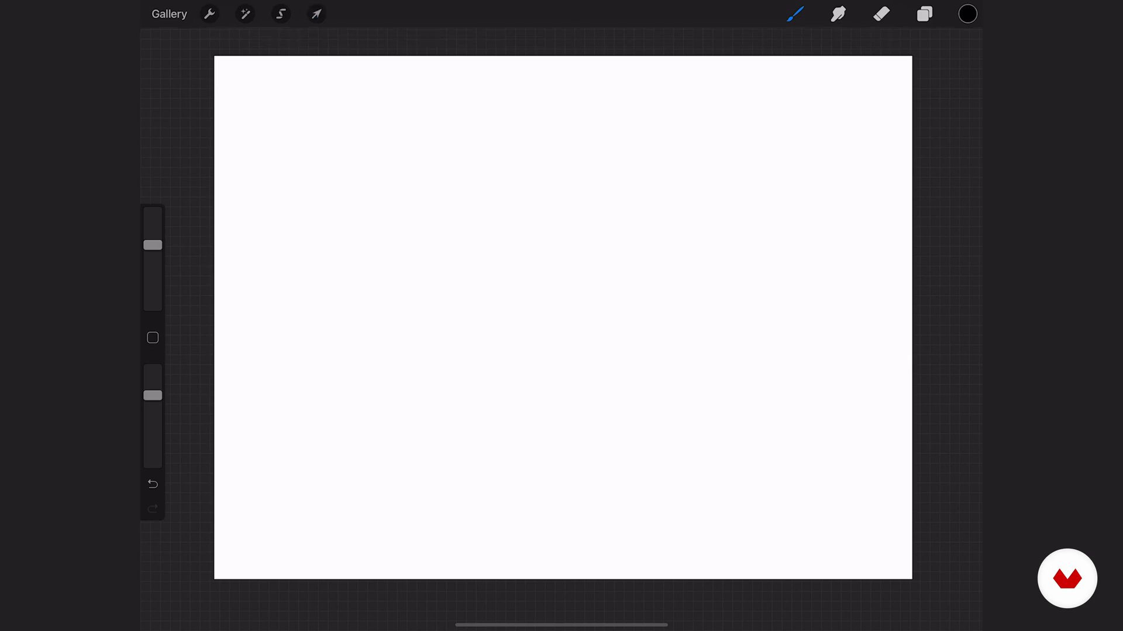
drag(401, 115, 830, 430)
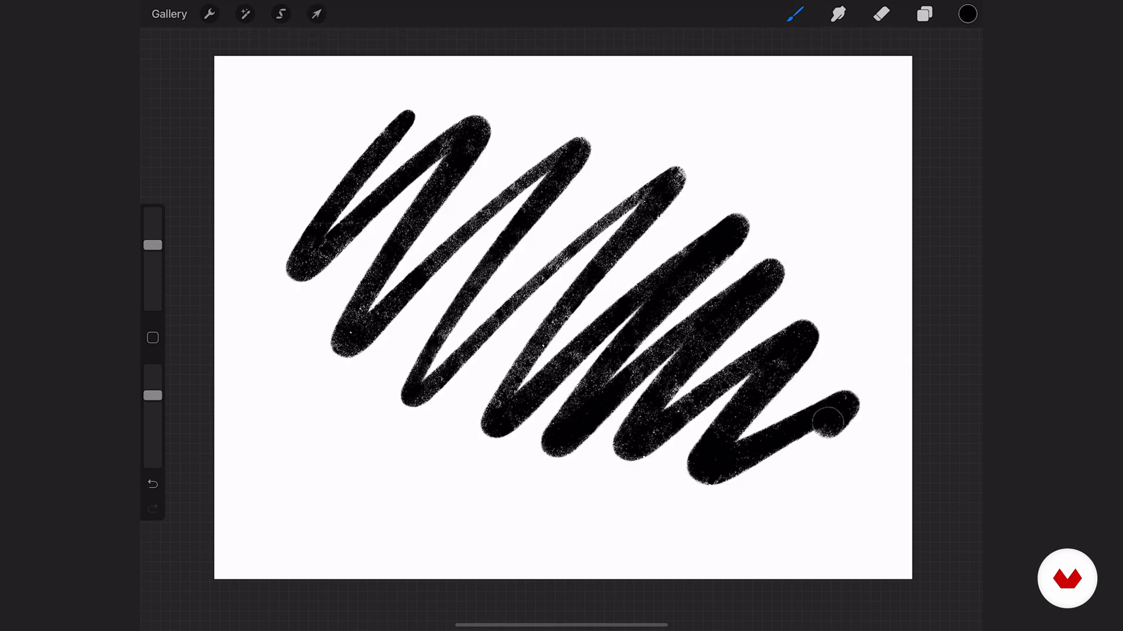
click(315, 13)
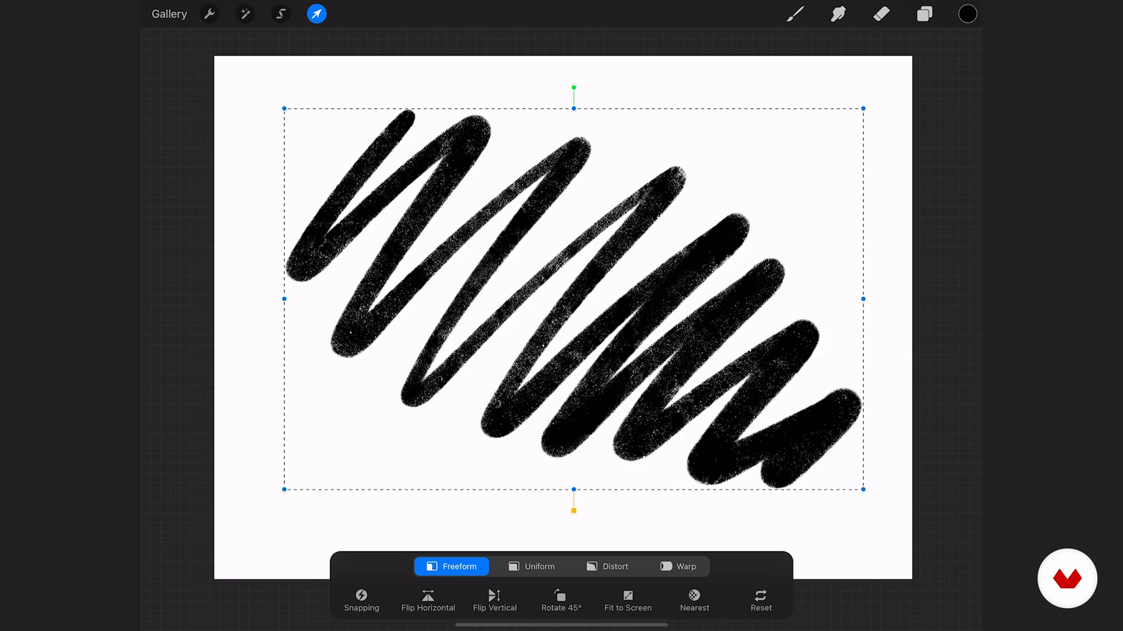
drag(864, 299, 673, 298)
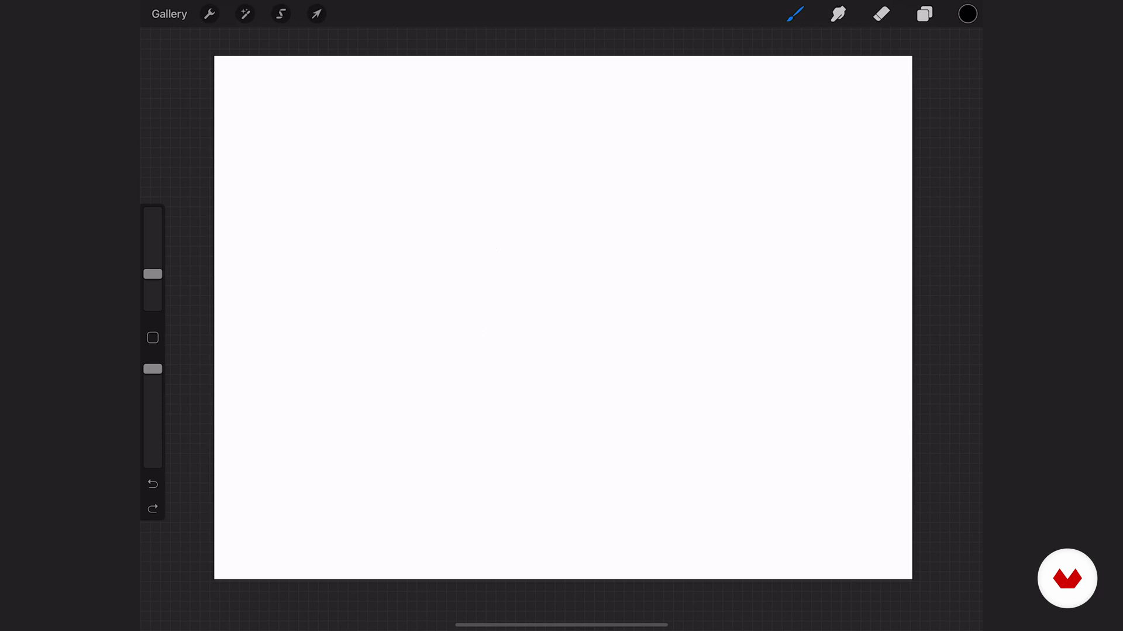
- Smudge the left side of the black strokes into grey, then switch to the Eraser
click(795, 14)
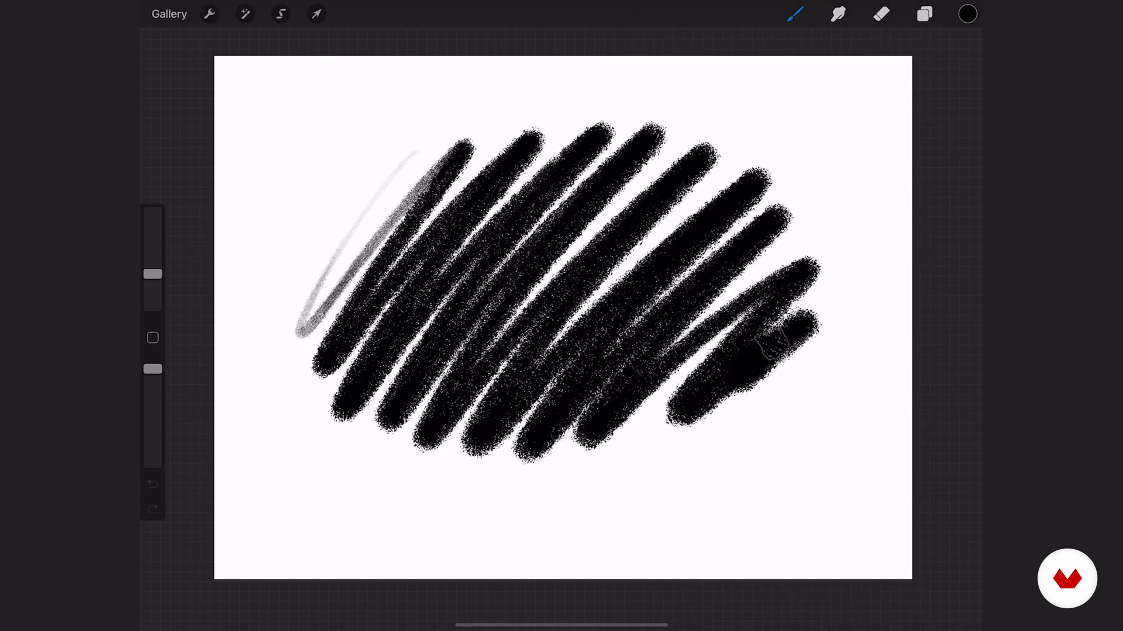
click(837, 14)
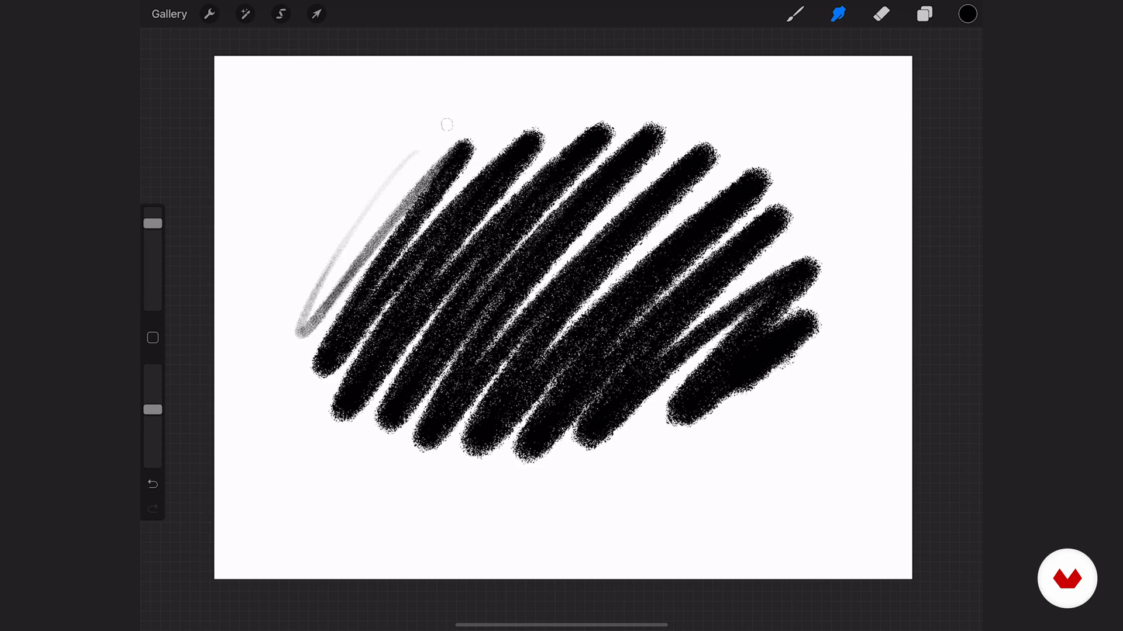
drag(444, 128, 536, 255)
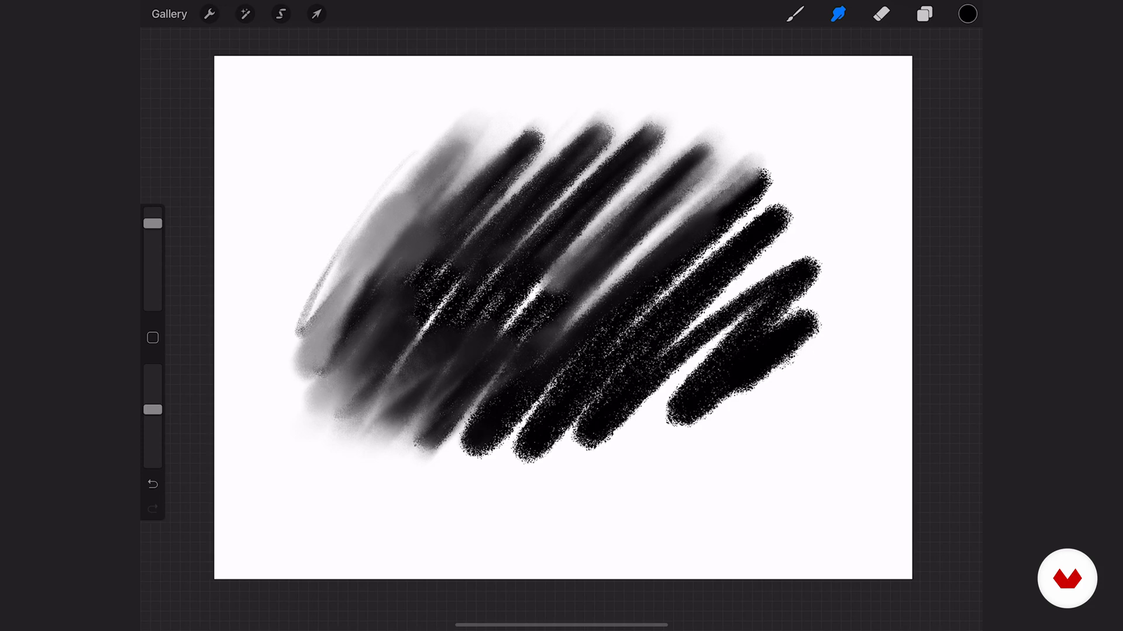
click(881, 13)
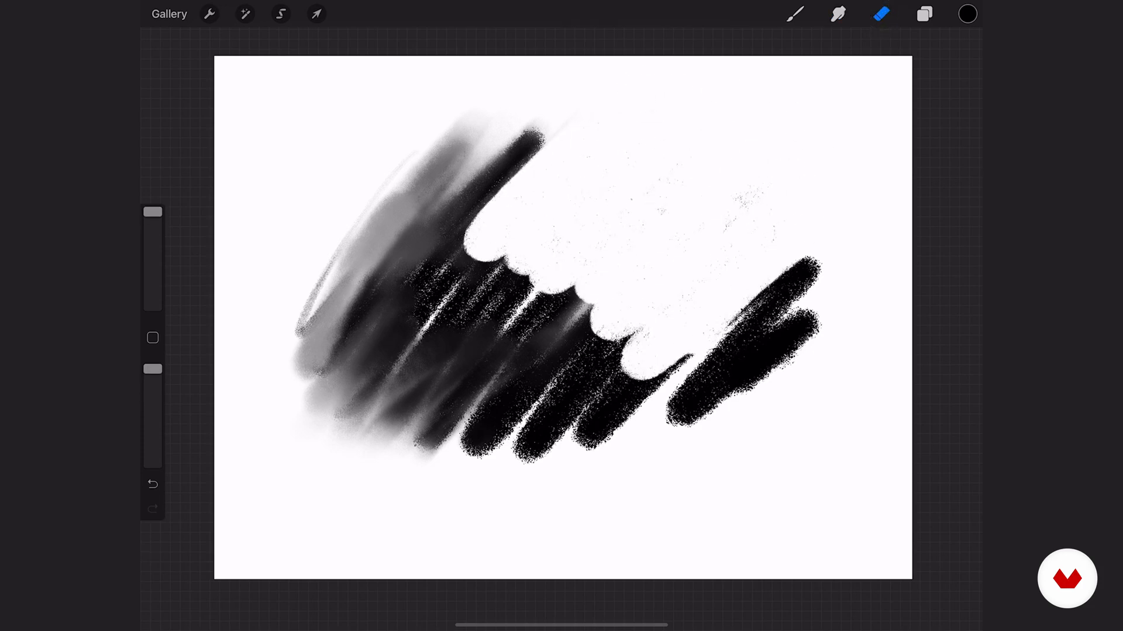
- View the Layers list, then choose red in the color picker
click(923, 13)
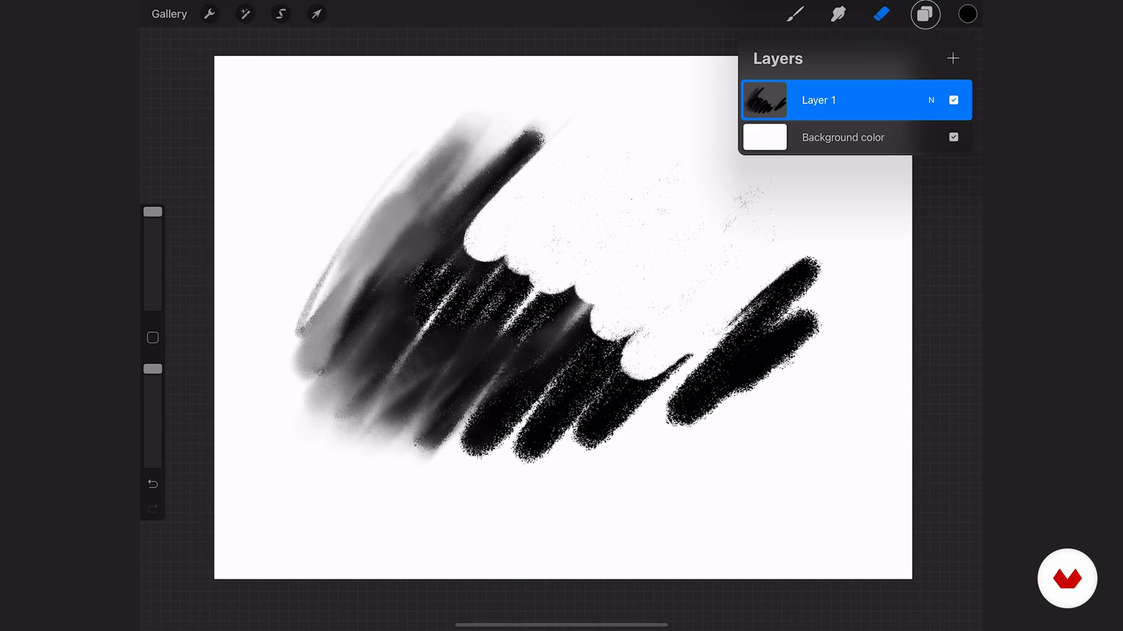
click(966, 13)
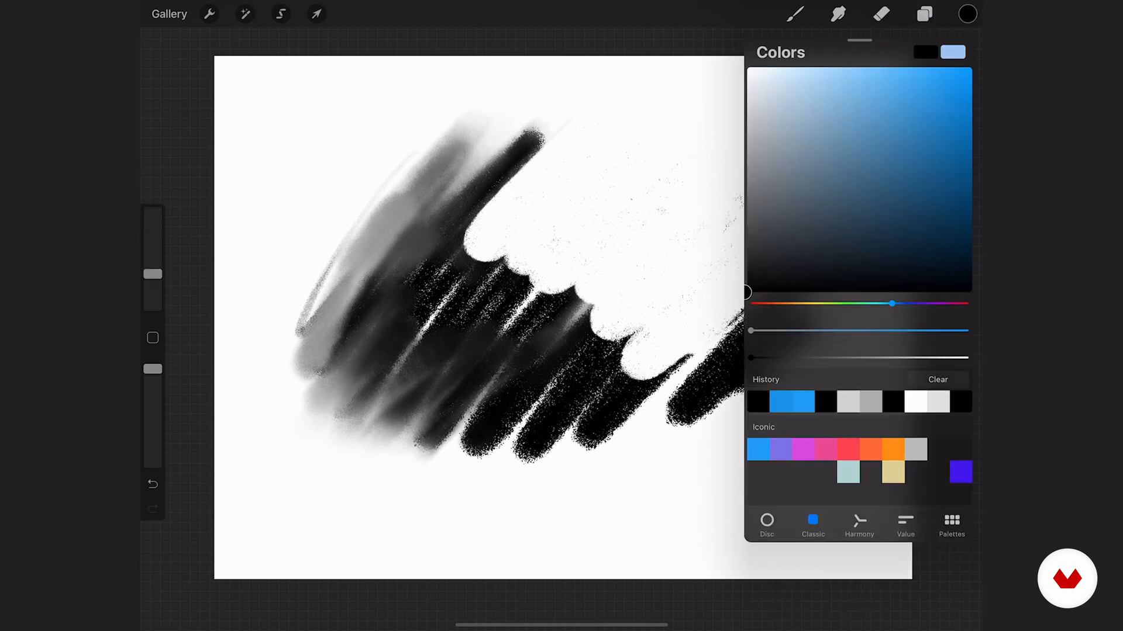
click(952, 525)
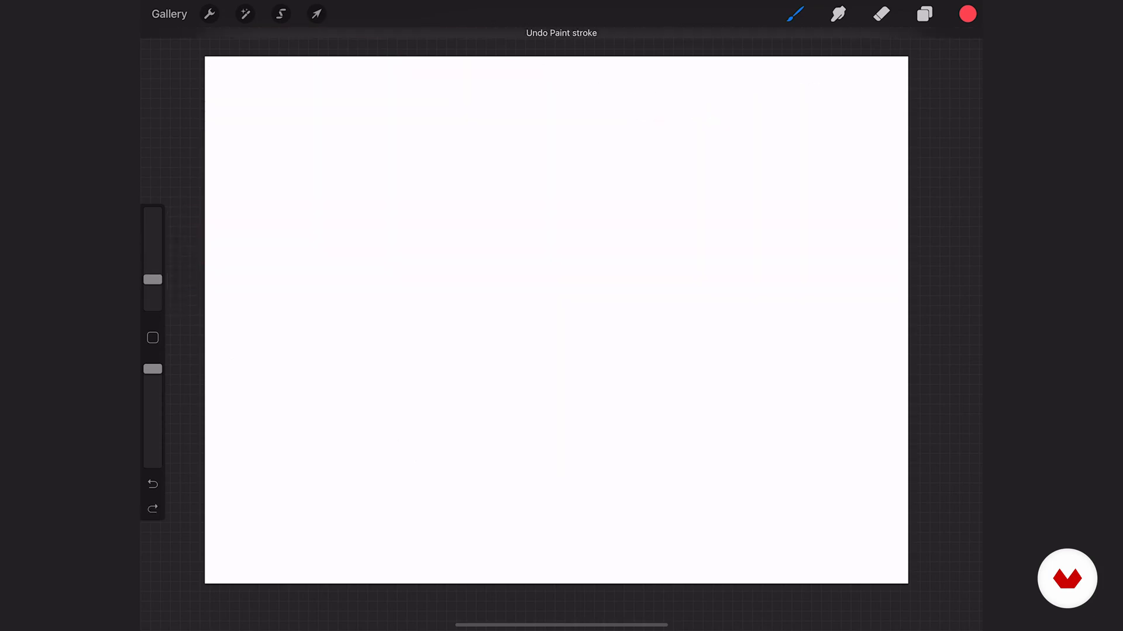
- Lower the brush opacity with the sidebar slider, then raise it back up
drag(153, 369, 153, 439)
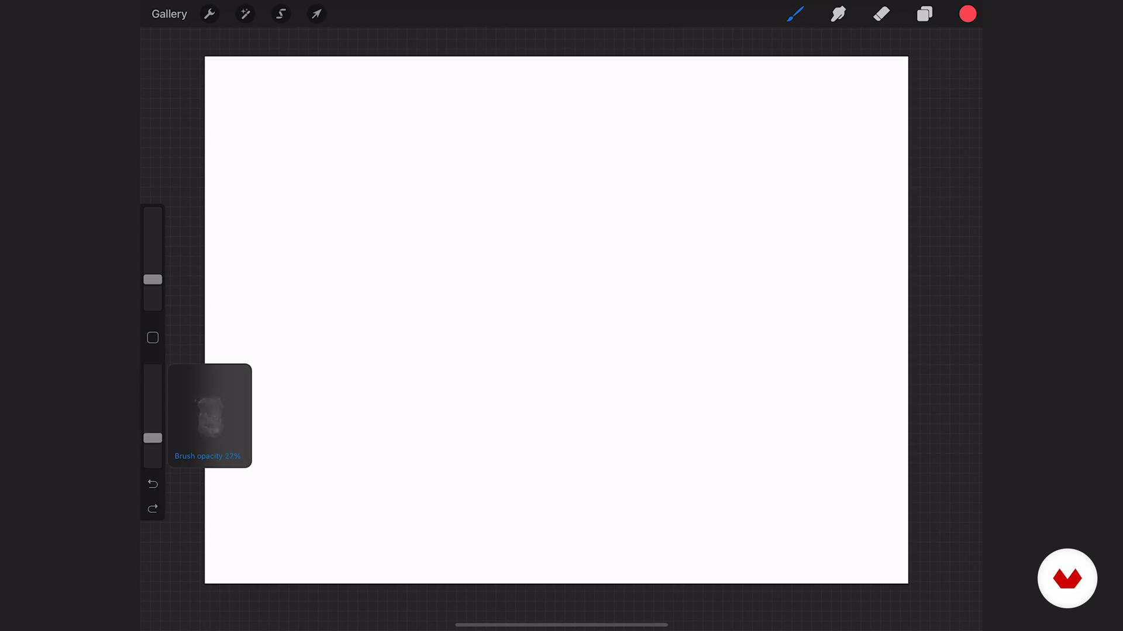
drag(308, 236, 364, 129)
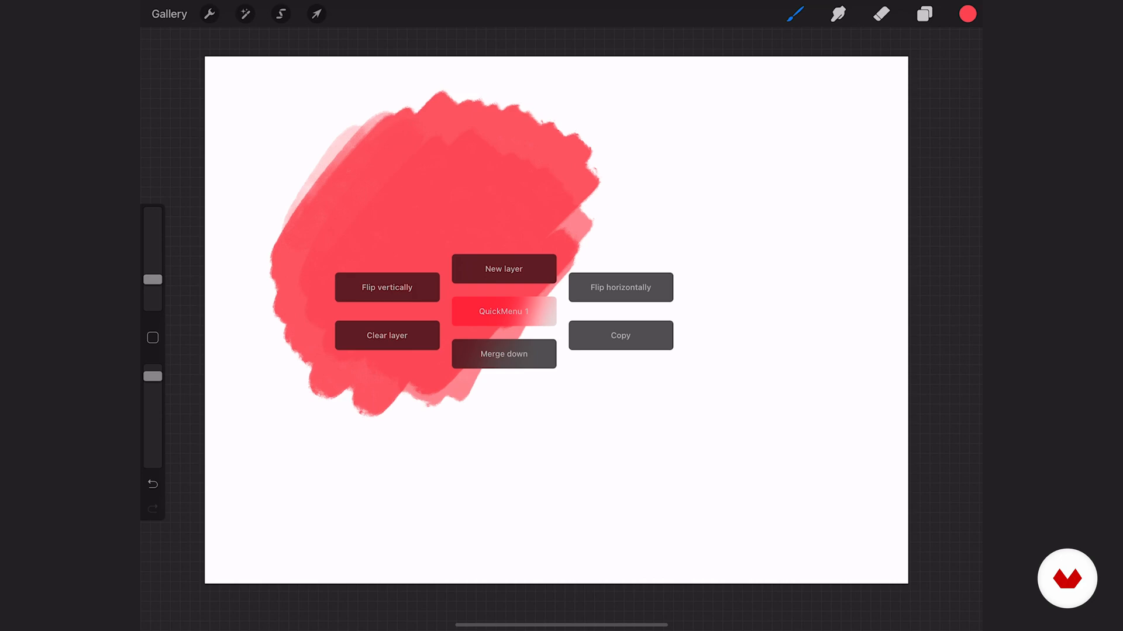
- Flip the red patch vertically, switch to Selection, and open the QuickMenu presets list
click(394, 288)
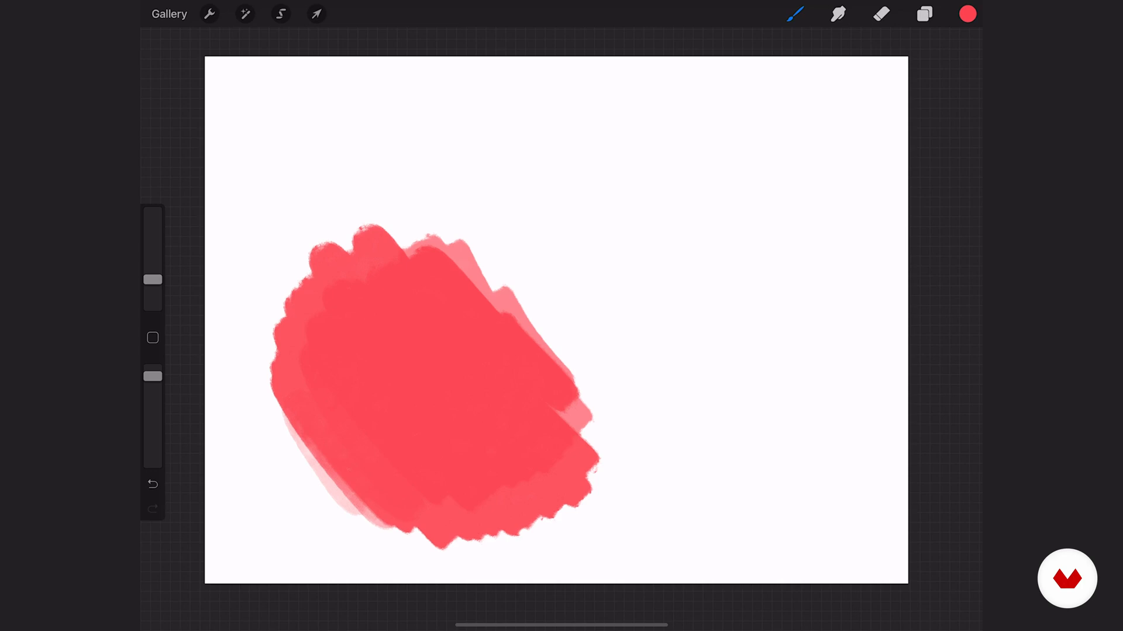
click(281, 13)
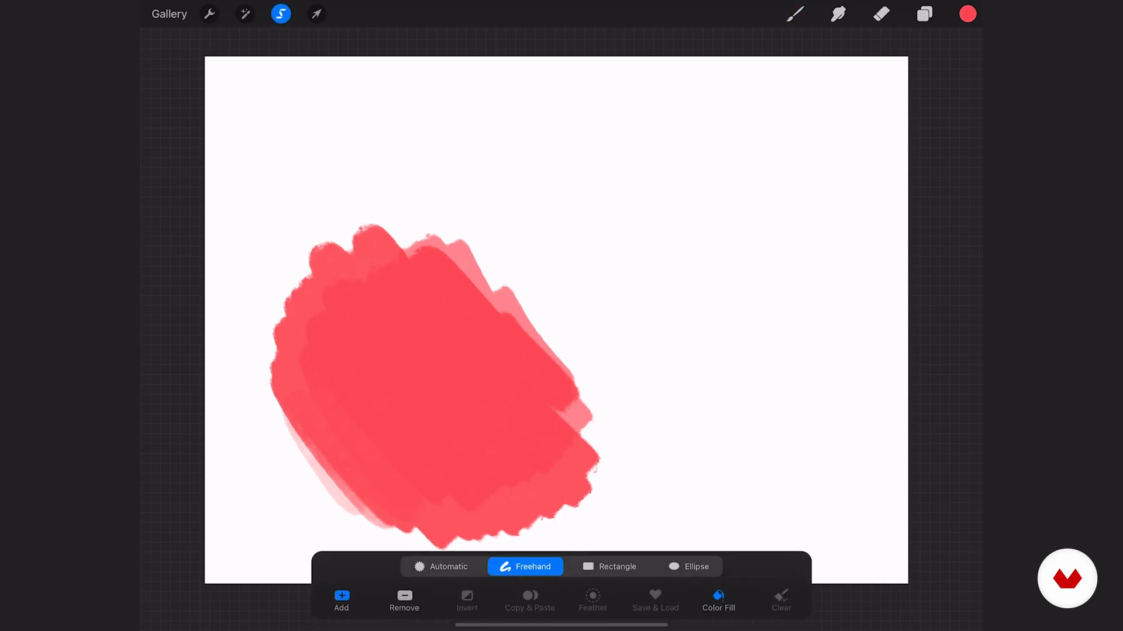
click(316, 13)
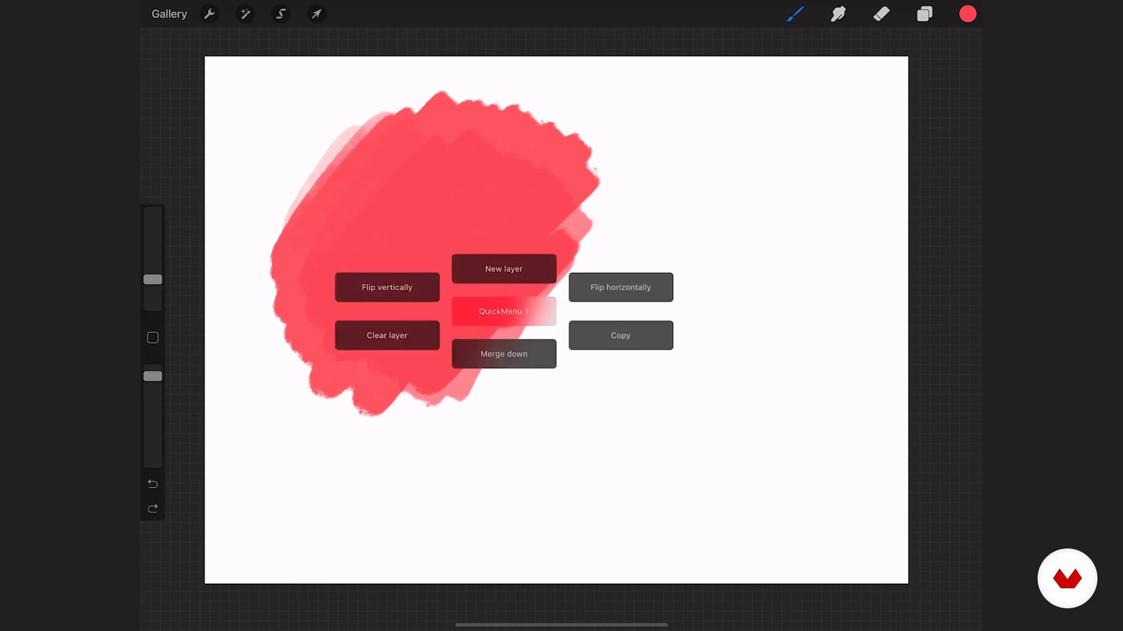
click(503, 310)
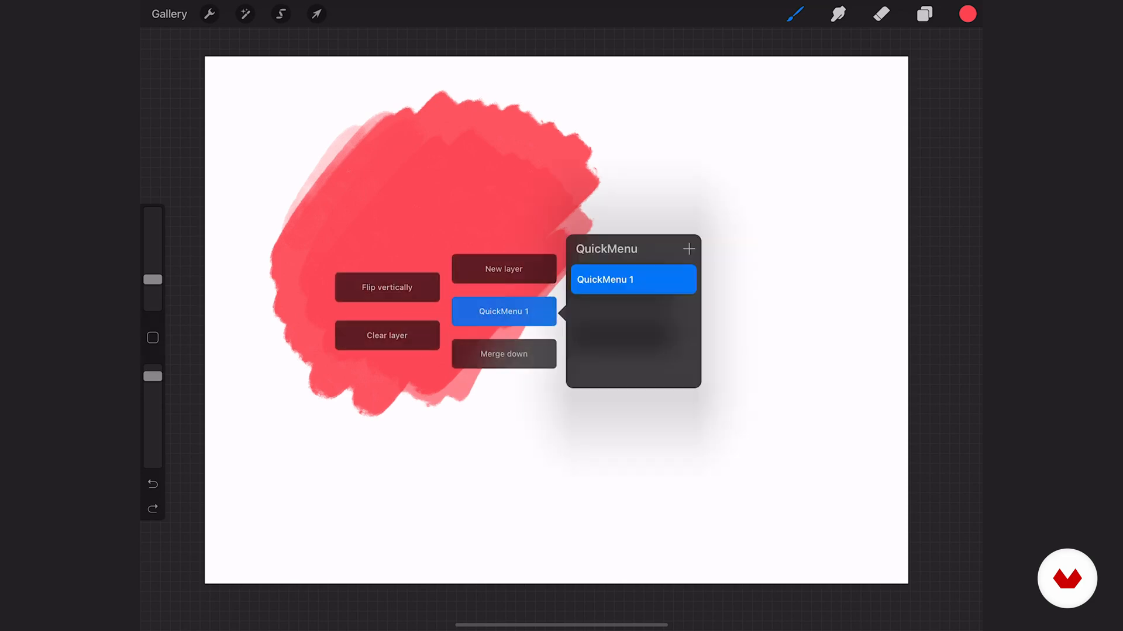
click(503, 312)
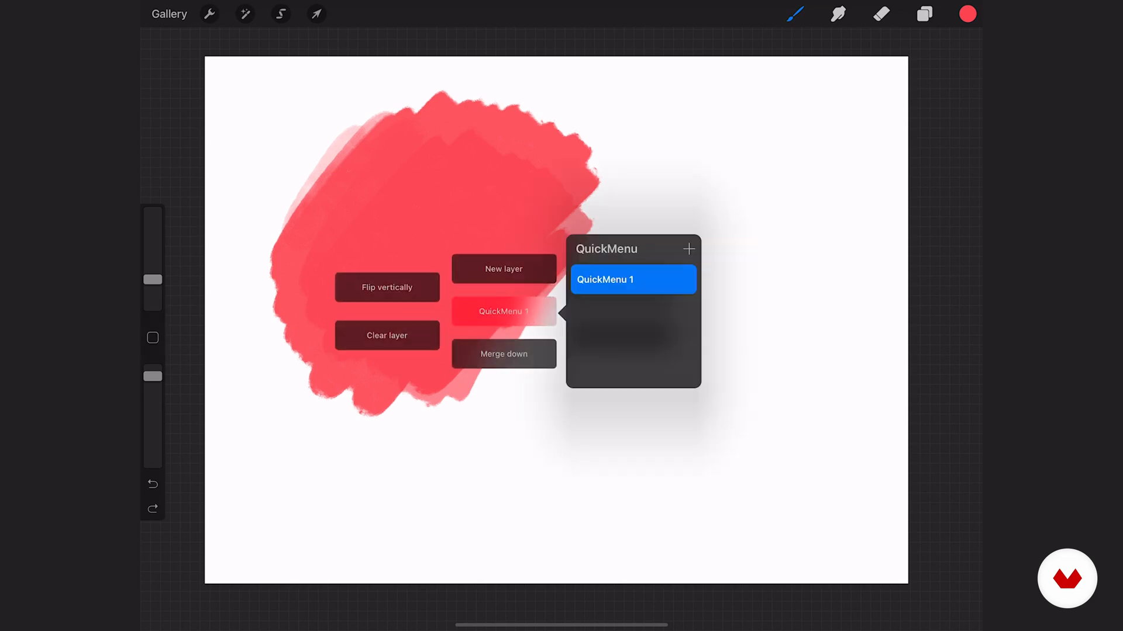